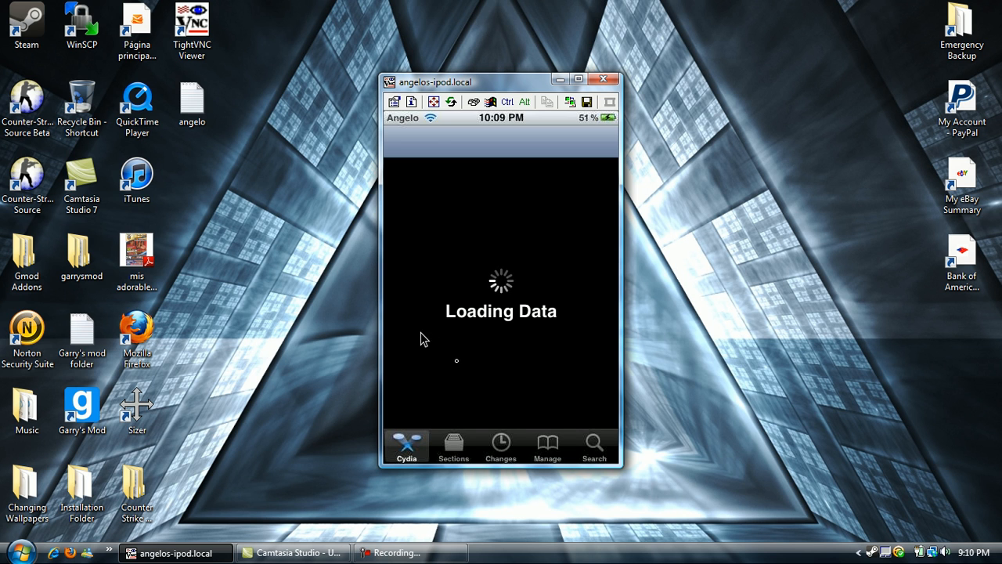
pyautogui.moveTo(473, 280)
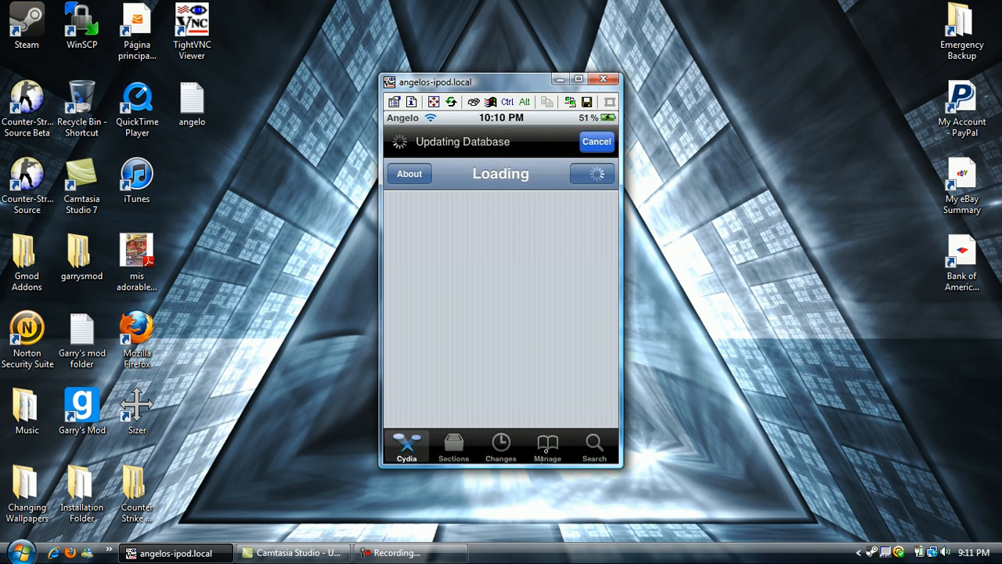
# Step: Show Cydia's Sources list from the Manage tab
pyautogui.click(547, 445)
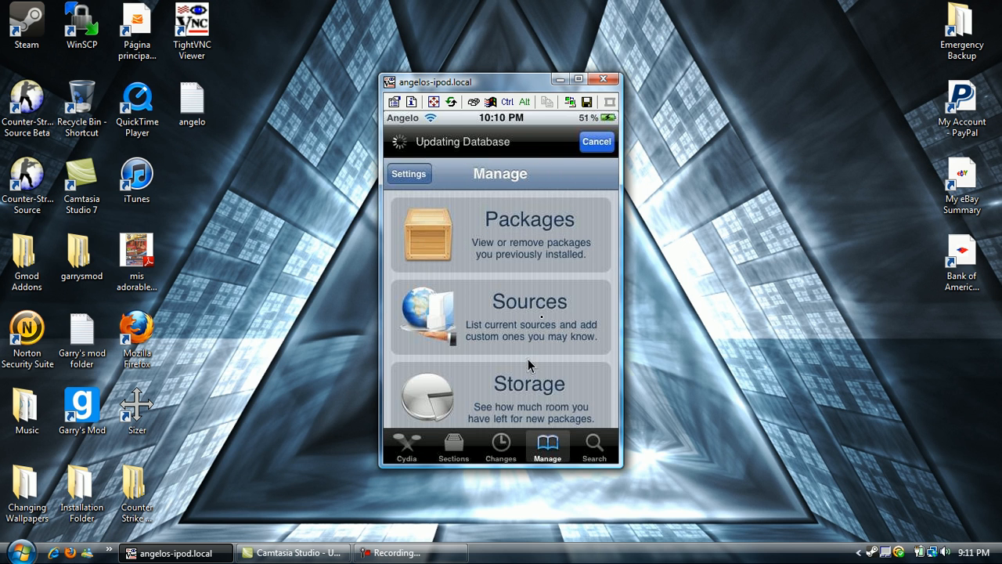
pyautogui.click(500, 316)
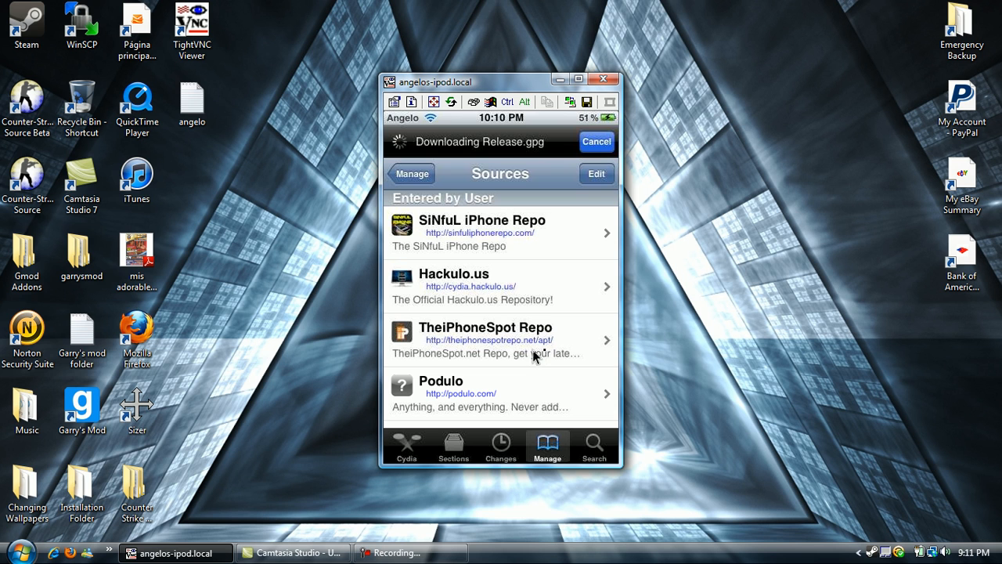
pyautogui.moveTo(547, 357)
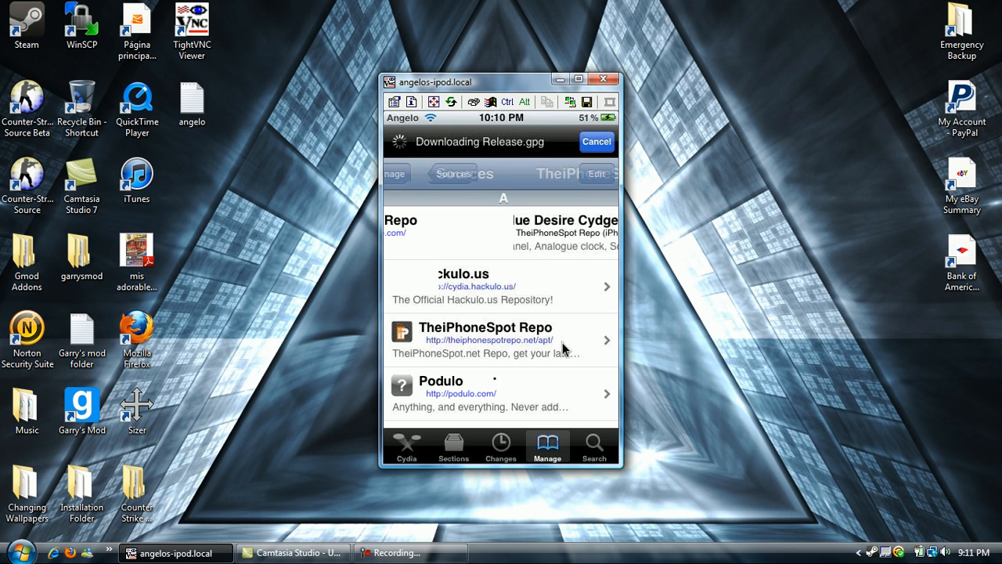
# Step: Open TheiPhoneSpot Repo's package list to reach iClassic
pyautogui.click(481, 327)
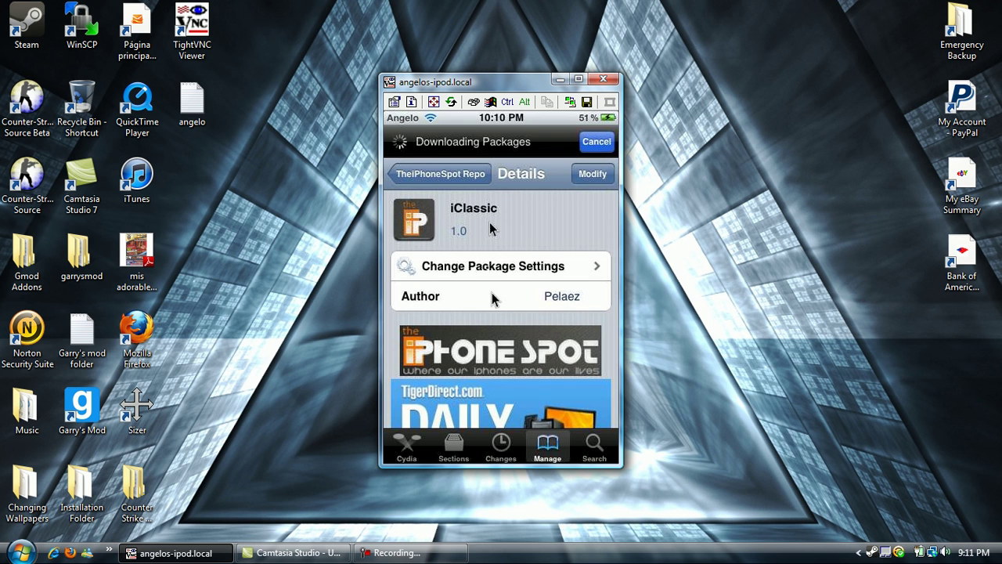
pyautogui.moveTo(485, 248)
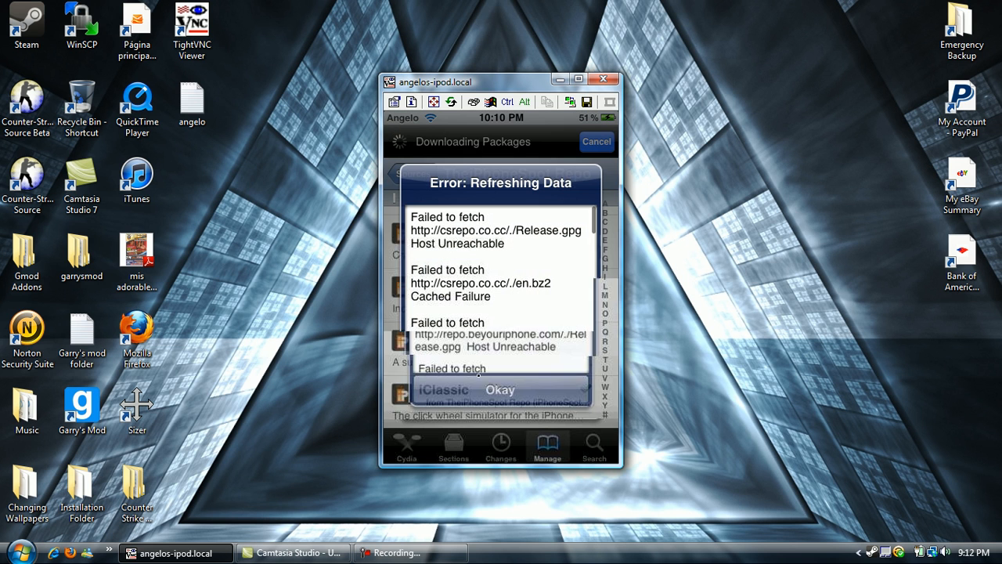
# Step: Dismiss the Error: Refreshing Data alert with Okay
pyautogui.click(496, 388)
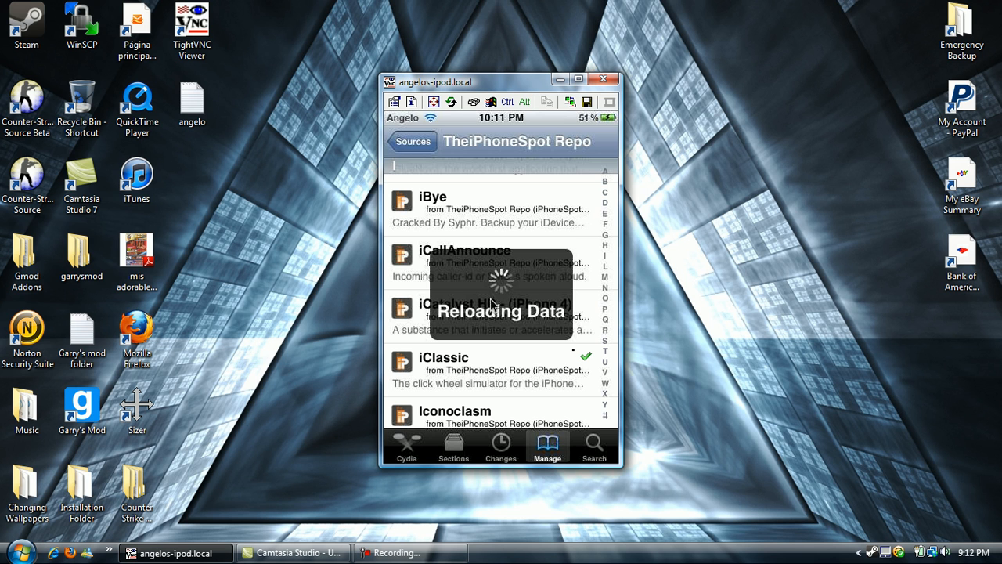
pyautogui.moveTo(461, 339)
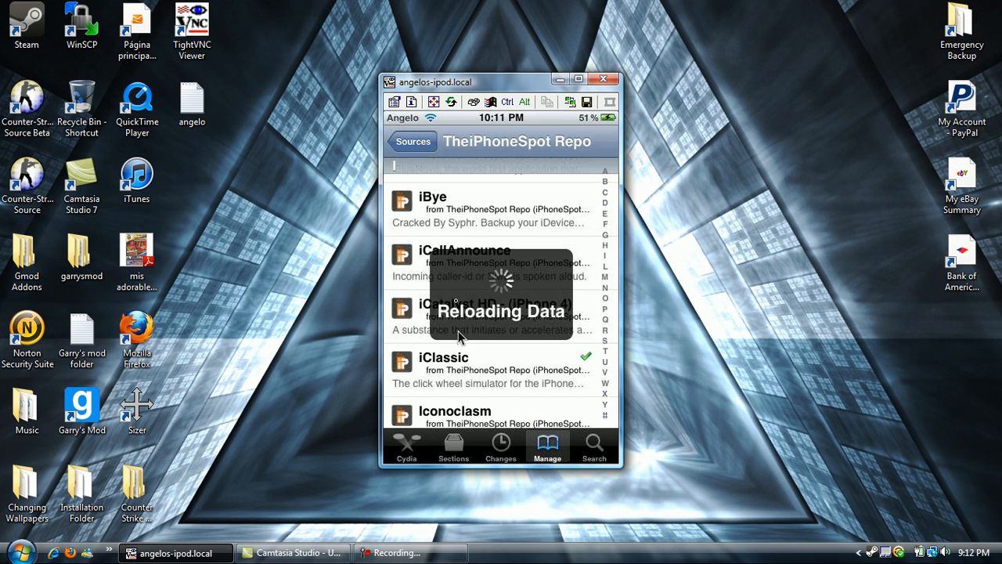
pyautogui.moveTo(387, 339)
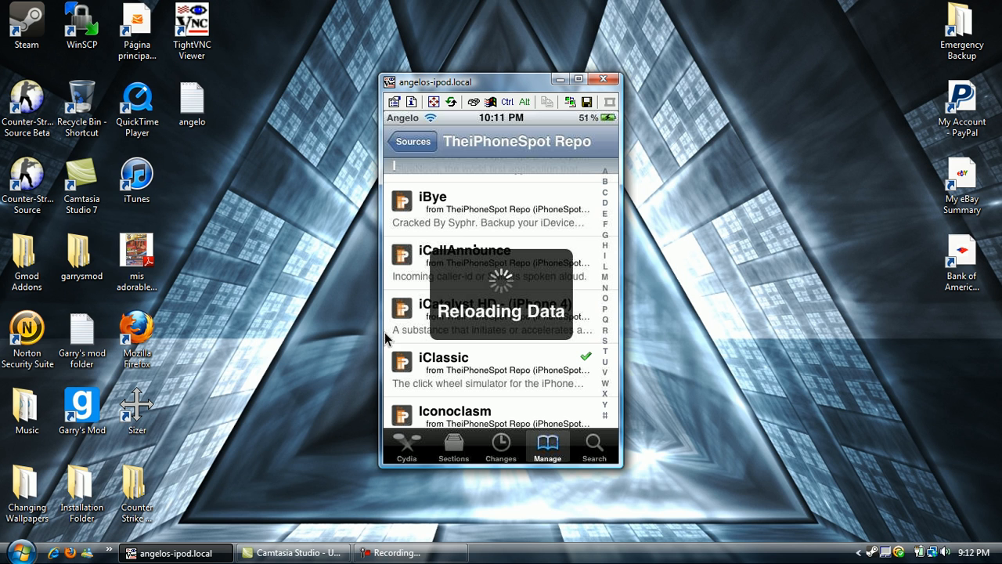
pyautogui.moveTo(489, 330)
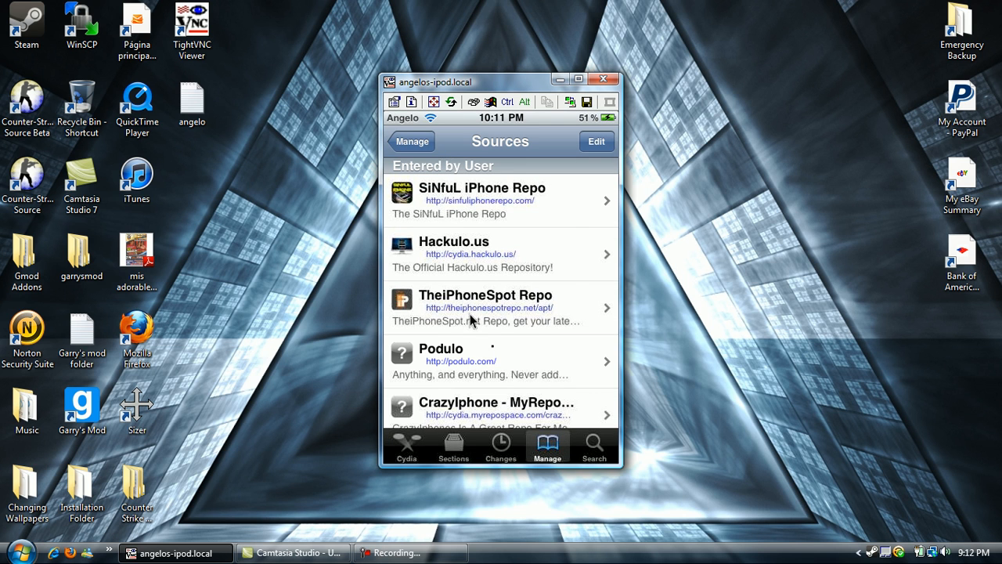
# Step: Browse TheiPhoneSpot Repo's package list down to the installed iPod Classic Theme
pyautogui.click(499, 306)
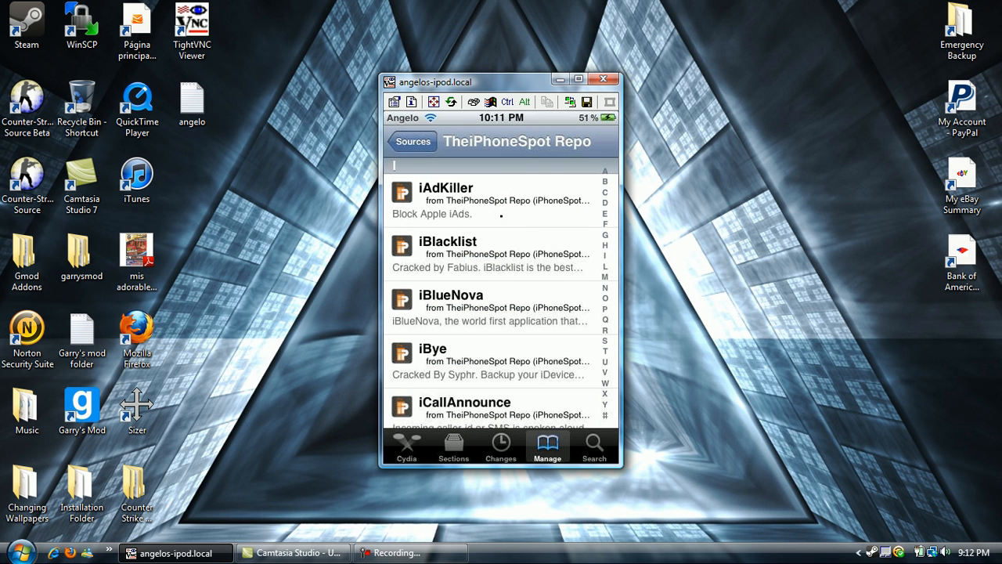
pyautogui.scroll(-3)
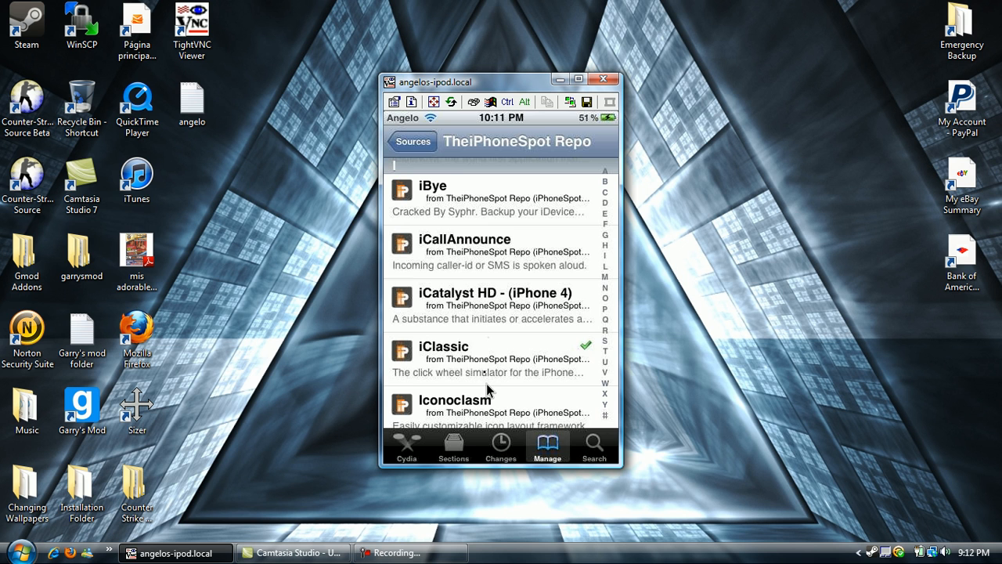
pyautogui.scroll(-3)
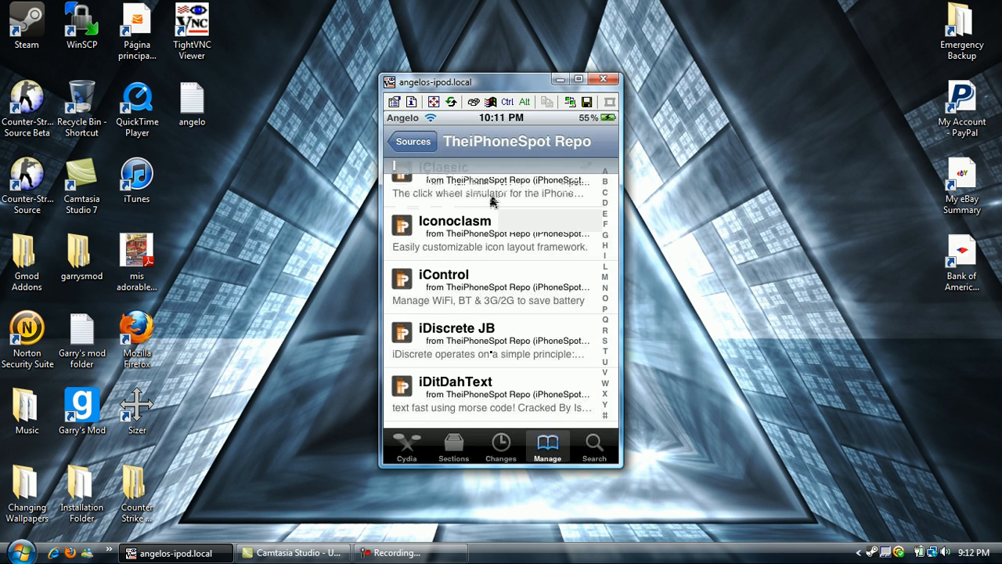
pyautogui.scroll(-3)
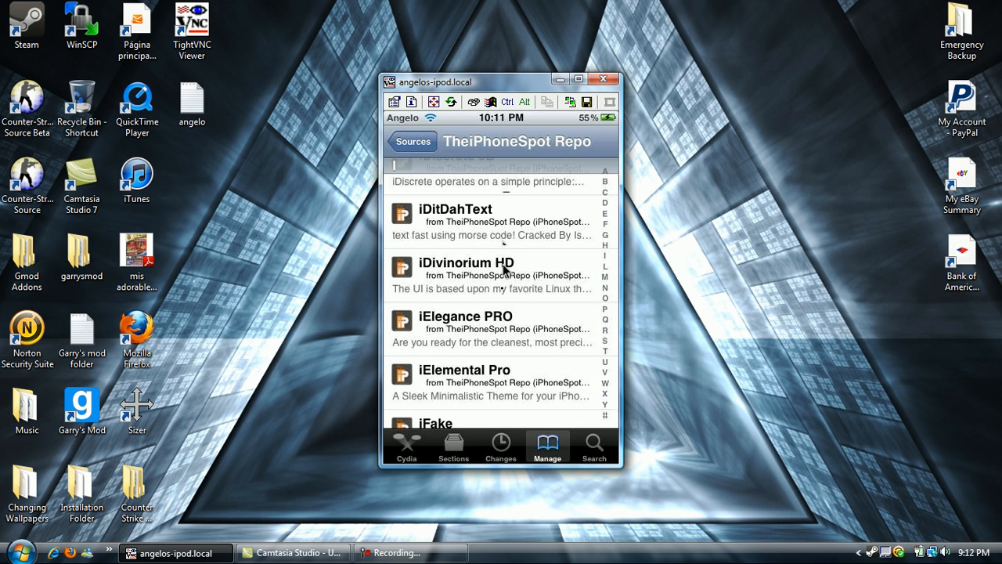
pyautogui.scroll(-3)
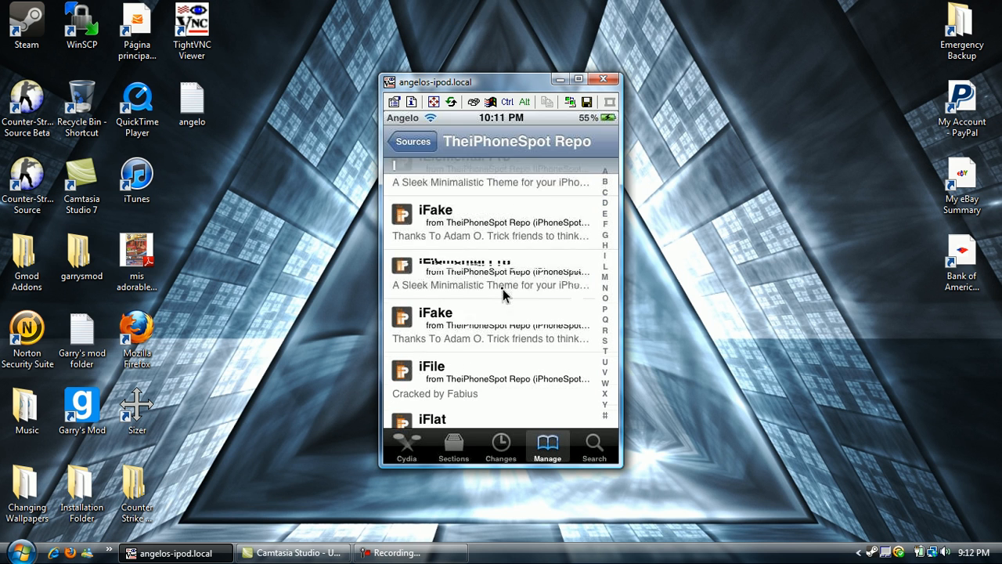
pyautogui.scroll(-3)
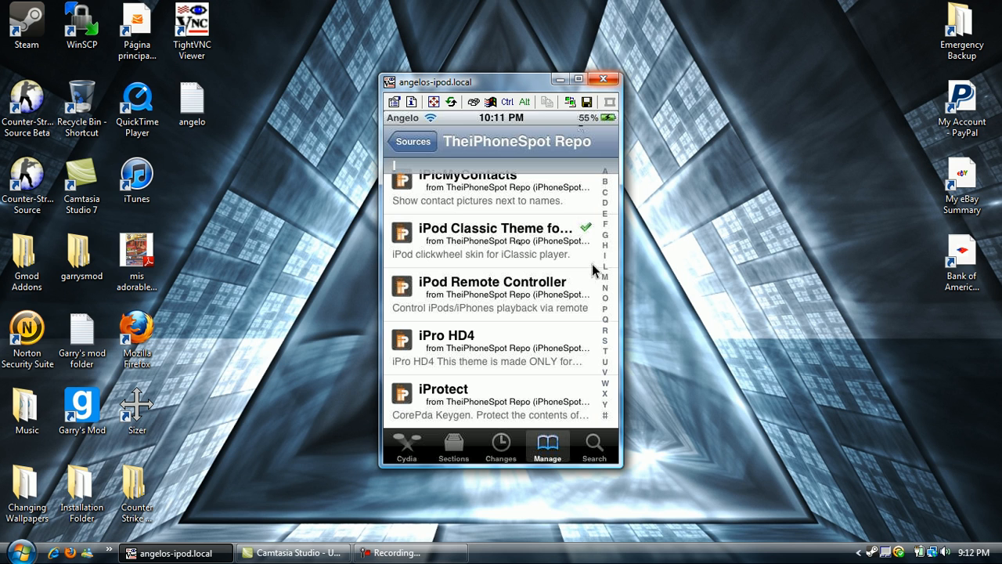
pyautogui.moveTo(506, 261)
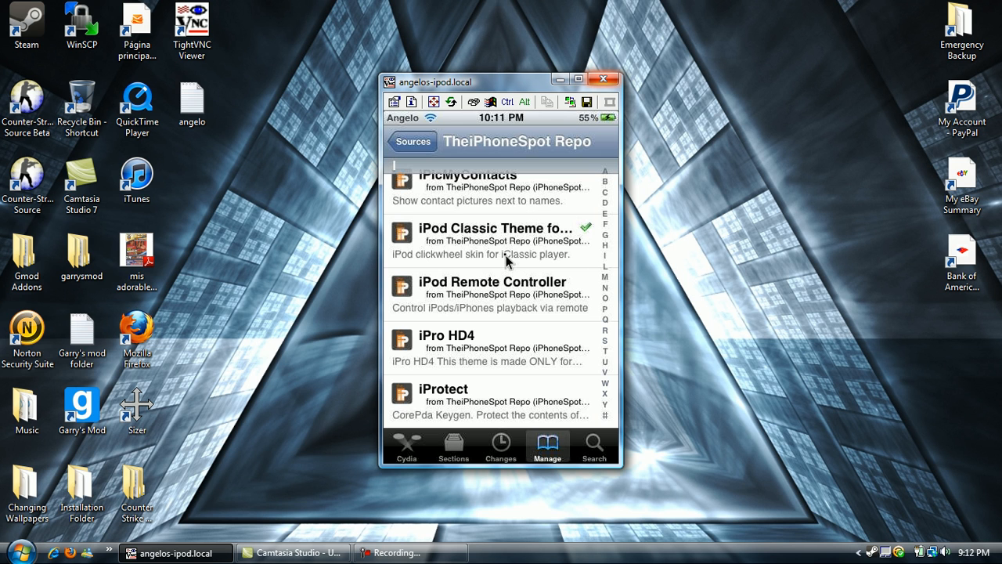
pyautogui.moveTo(402, 267)
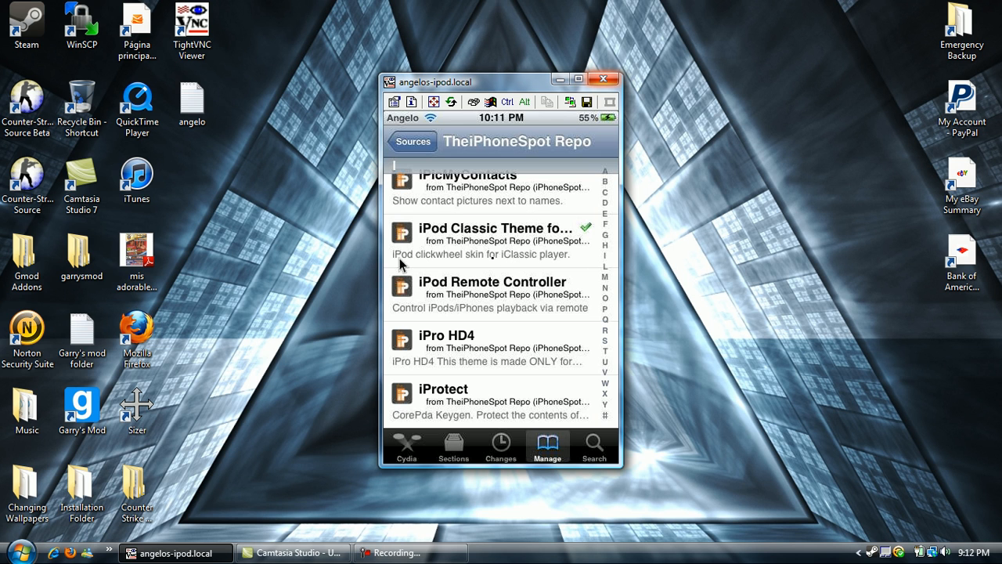
pyautogui.moveTo(529, 241)
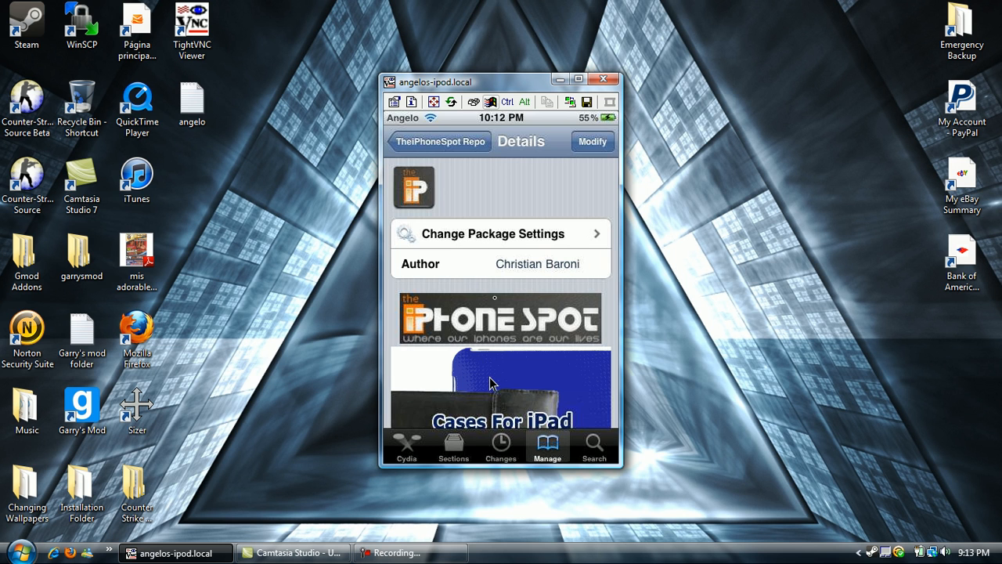
pyautogui.moveTo(474, 203)
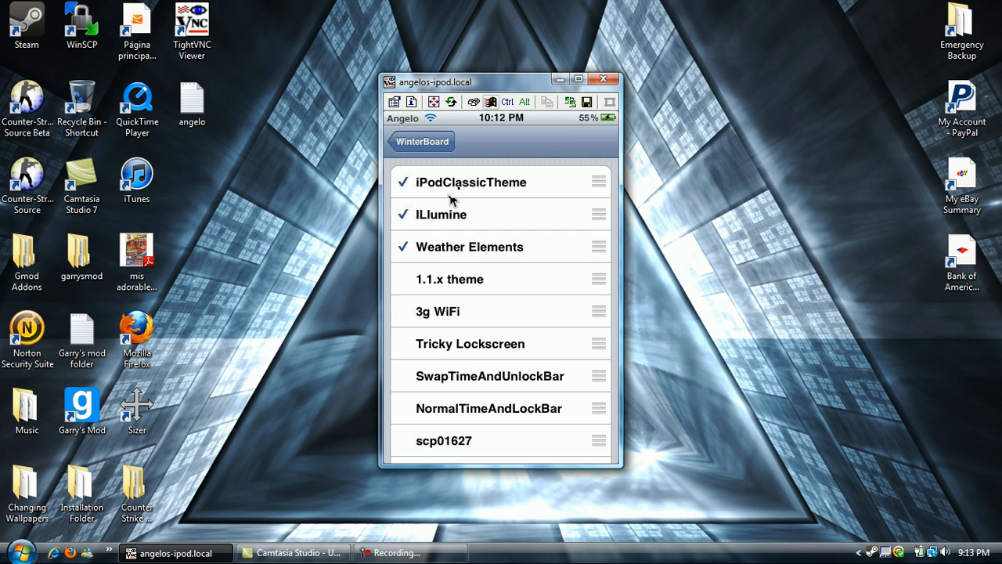
pyautogui.moveTo(447, 193)
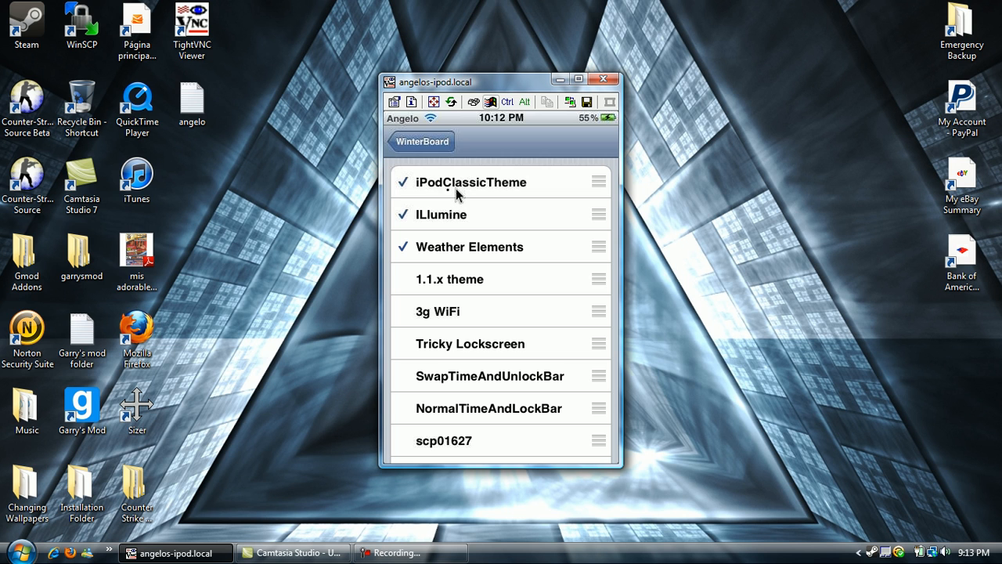
pyautogui.moveTo(439, 265)
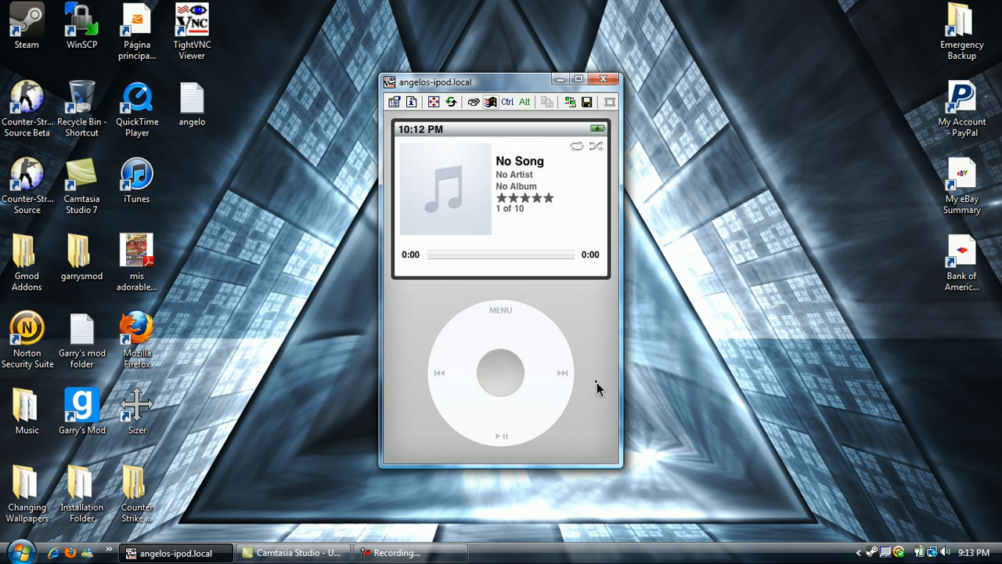
# Step: Navigate iClassic's click wheel through MENU and Music to Playlists
pyautogui.click(500, 310)
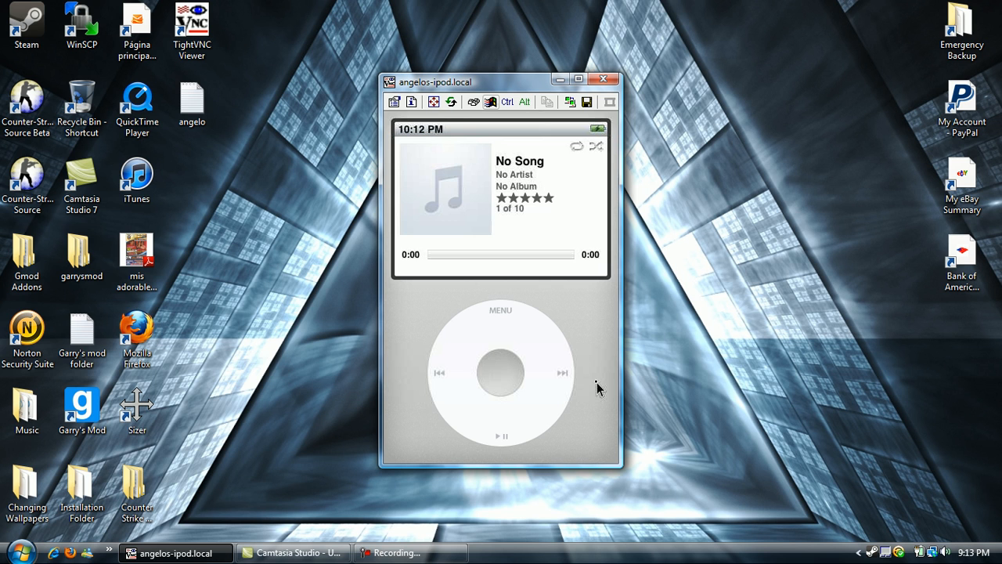
pyautogui.click(499, 310)
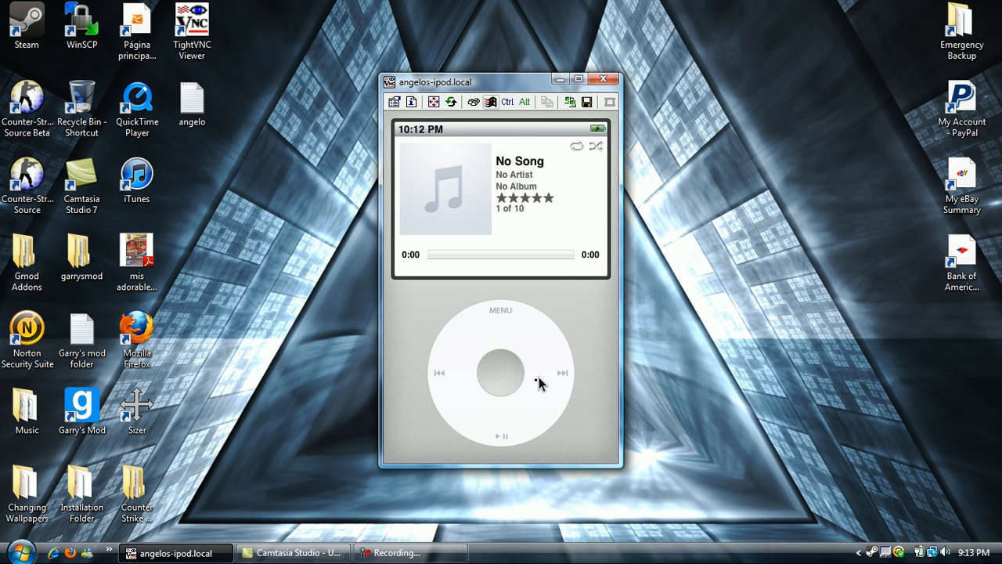
pyautogui.click(498, 309)
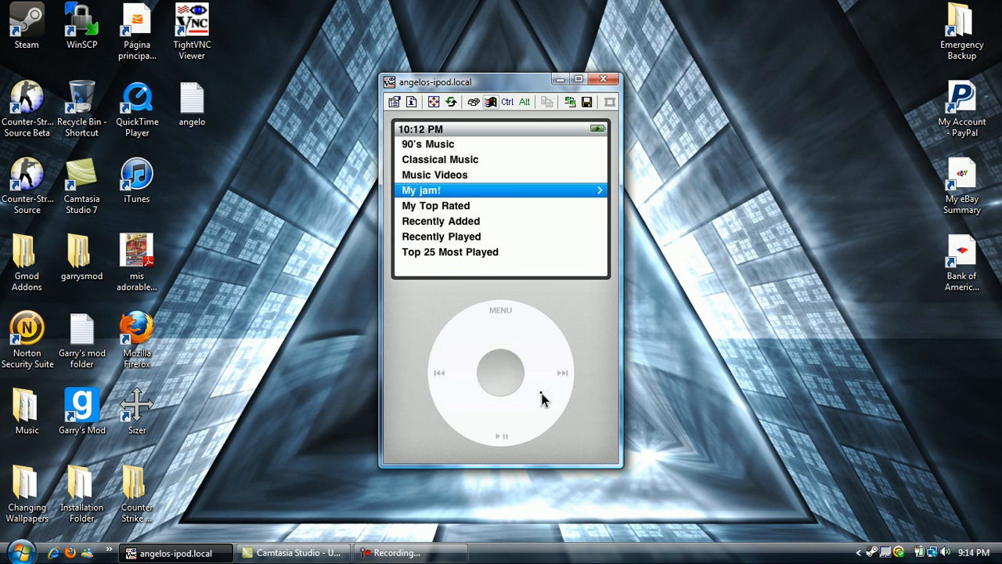
# Step: Open My jam! and play Dr. Dre's Nuthin' But A "G" Thang
pyautogui.click(501, 372)
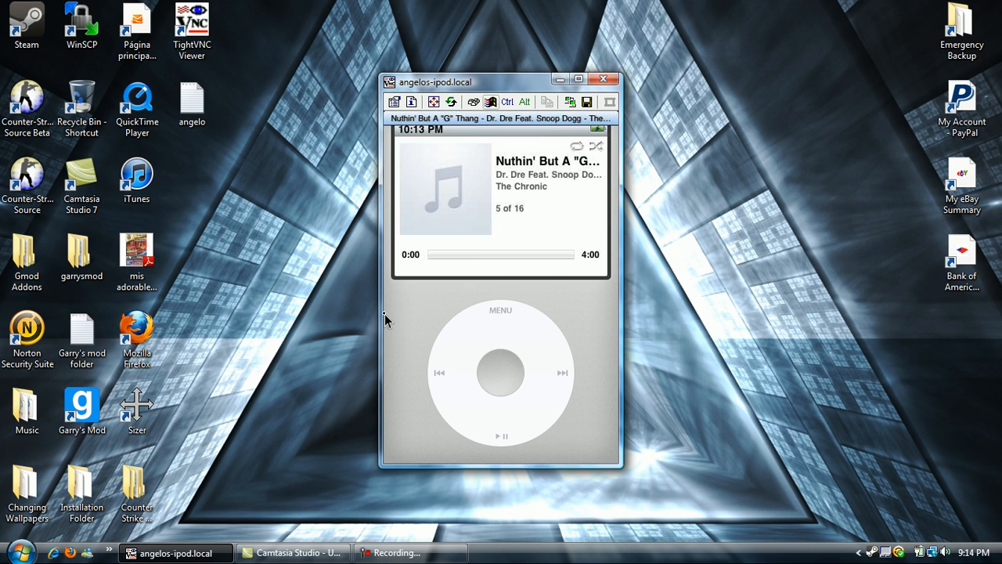
# Step: Return to Playlists, leave iClassic and swipe through the home screen pages
pyautogui.click(501, 309)
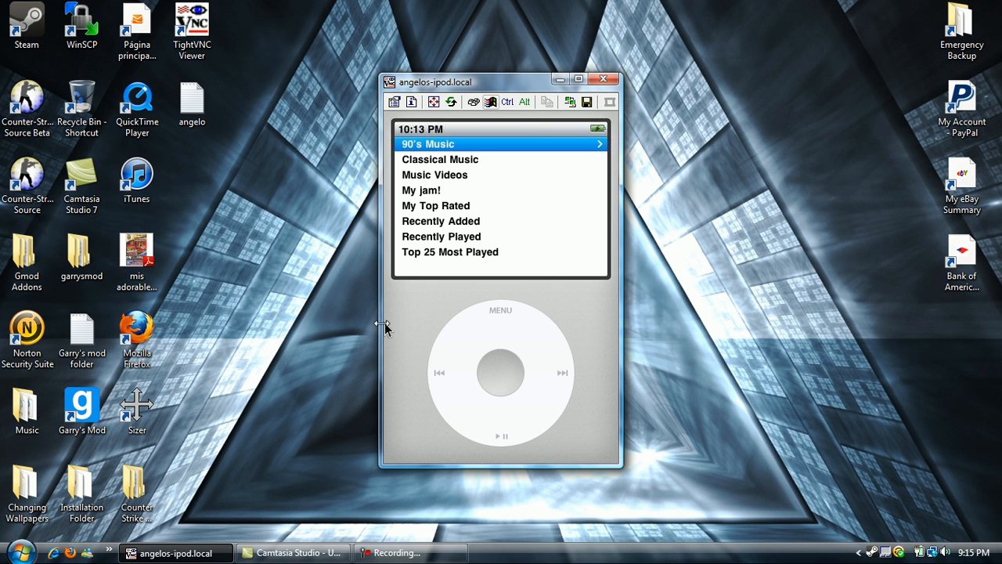
pyautogui.moveTo(461, 343)
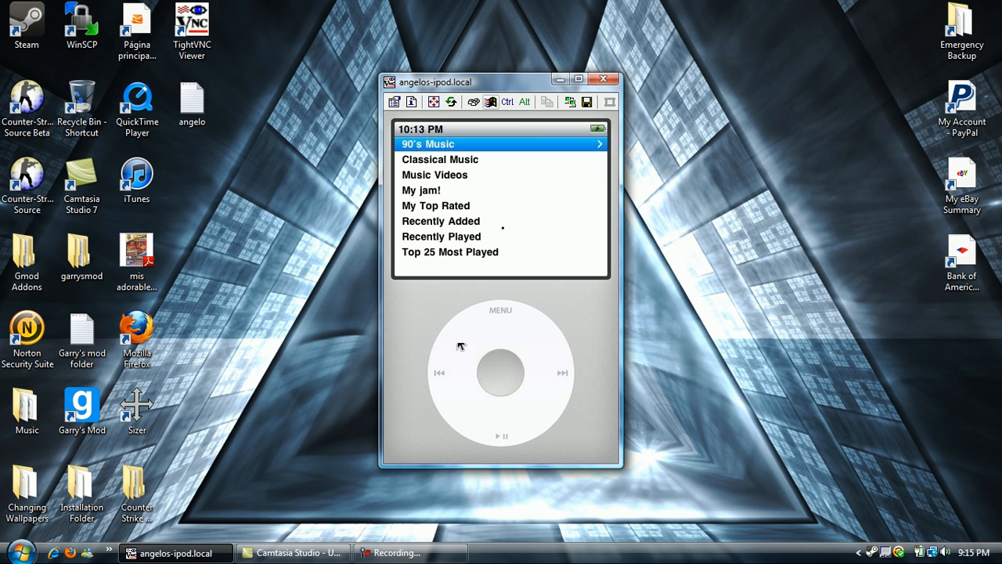
pyautogui.moveTo(528, 322)
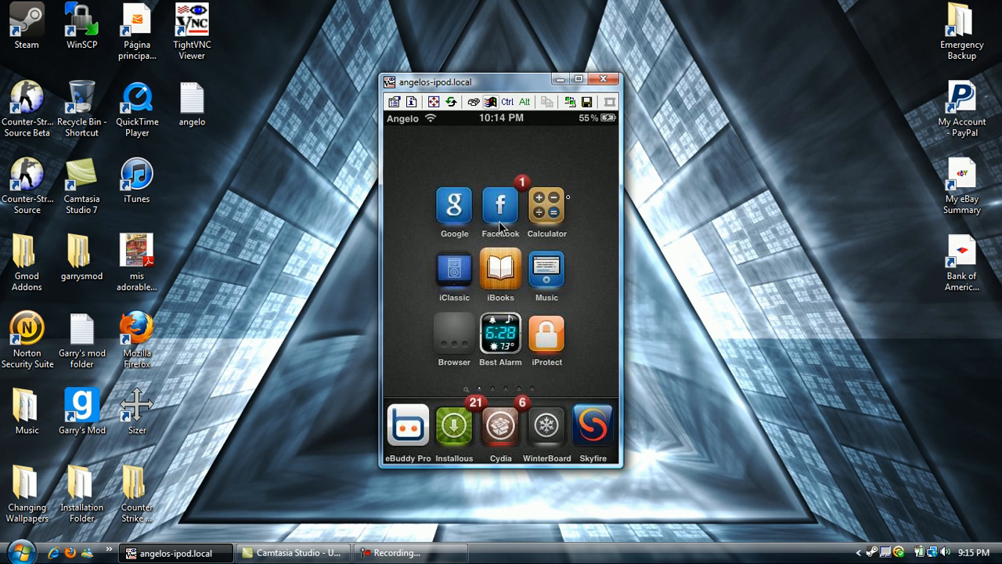
pyautogui.scroll(-3)
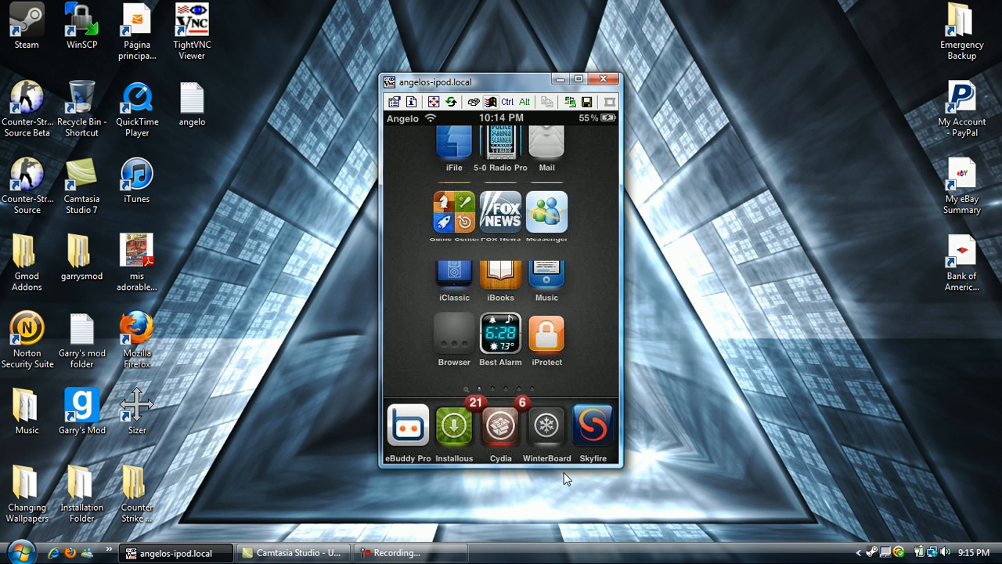